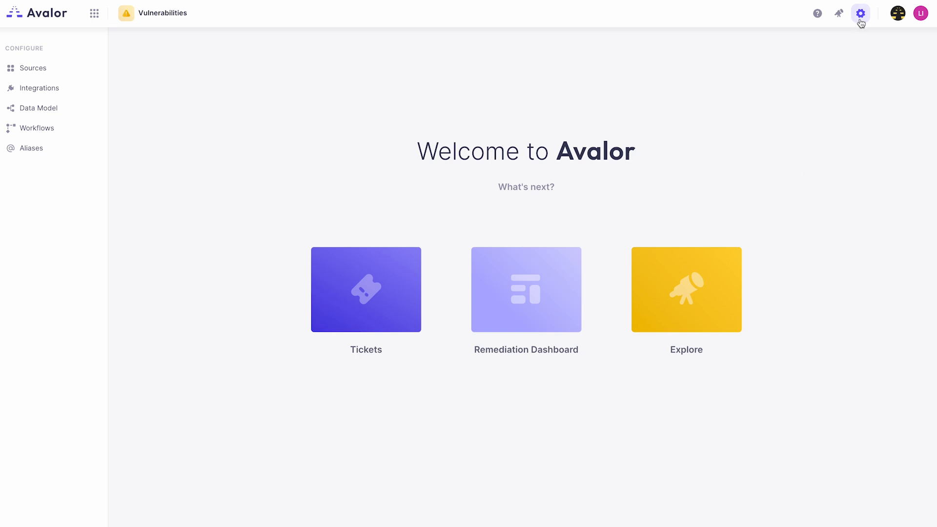
pyautogui.moveTo(860, 14)
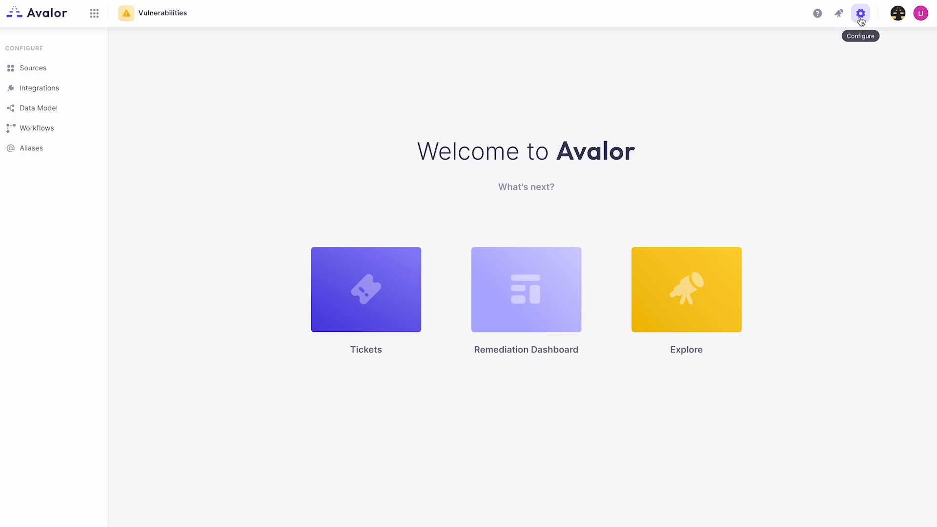
# Open the Sources configuration page from the top-bar gear icon
pyautogui.click(860, 13)
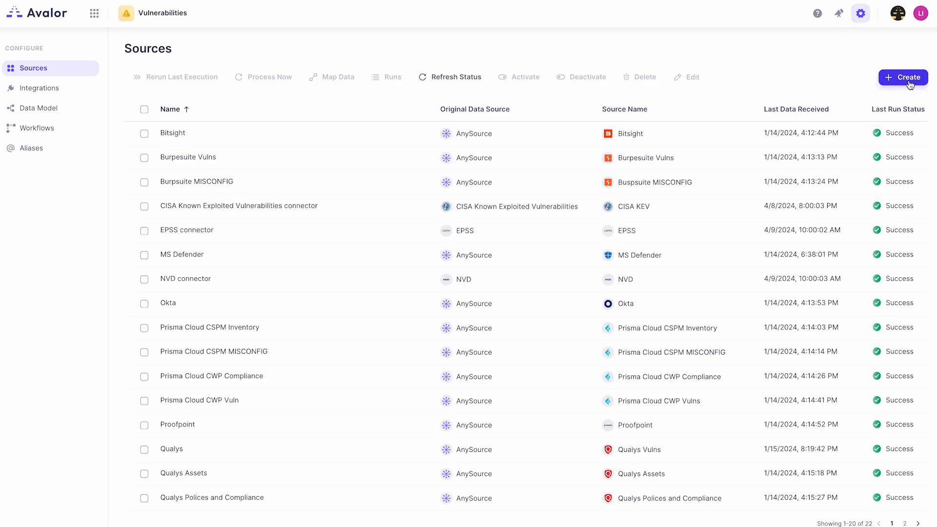
# Create a new data source, choosing the Qualys Assets card in the Application section
pyautogui.click(902, 77)
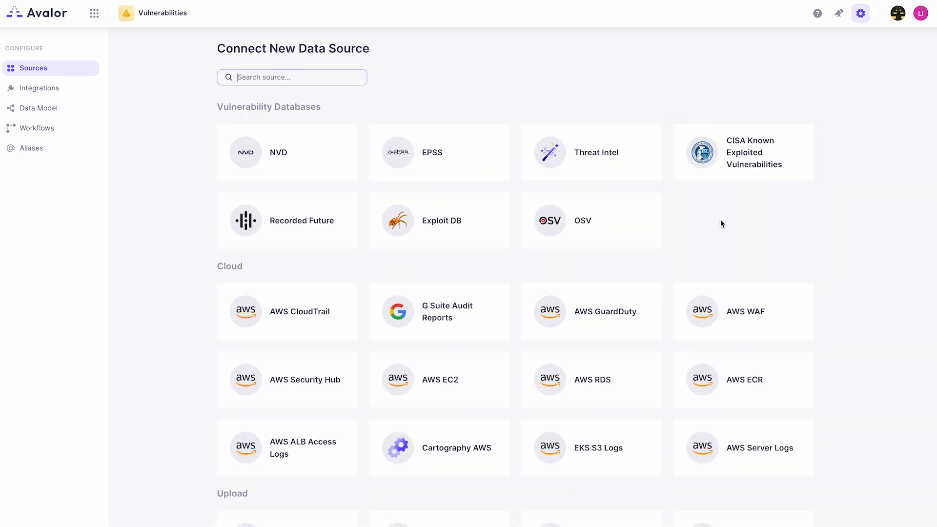
pyautogui.scroll(-3)
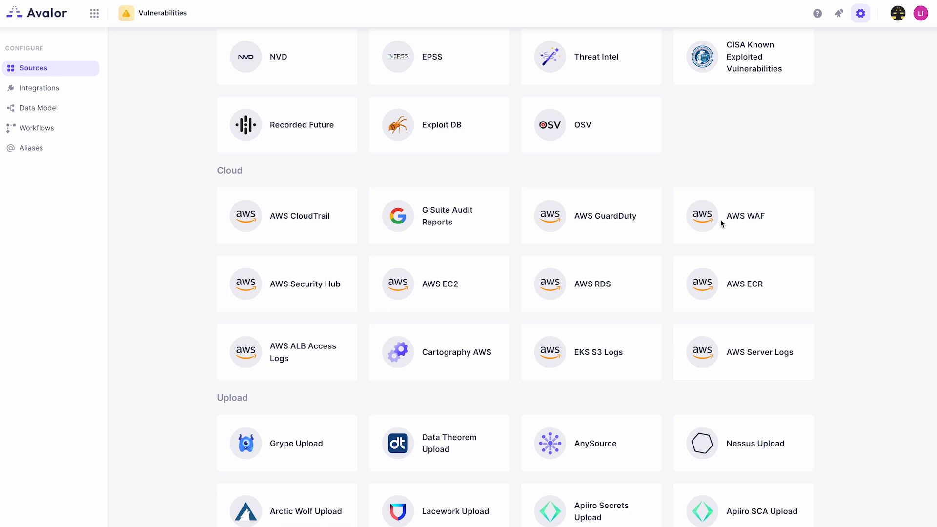
pyautogui.scroll(-3)
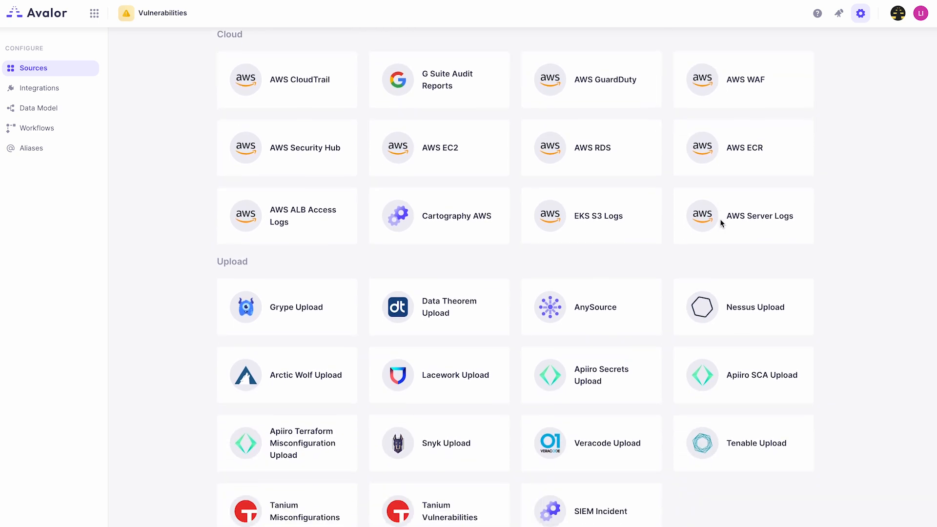
pyautogui.scroll(-3)
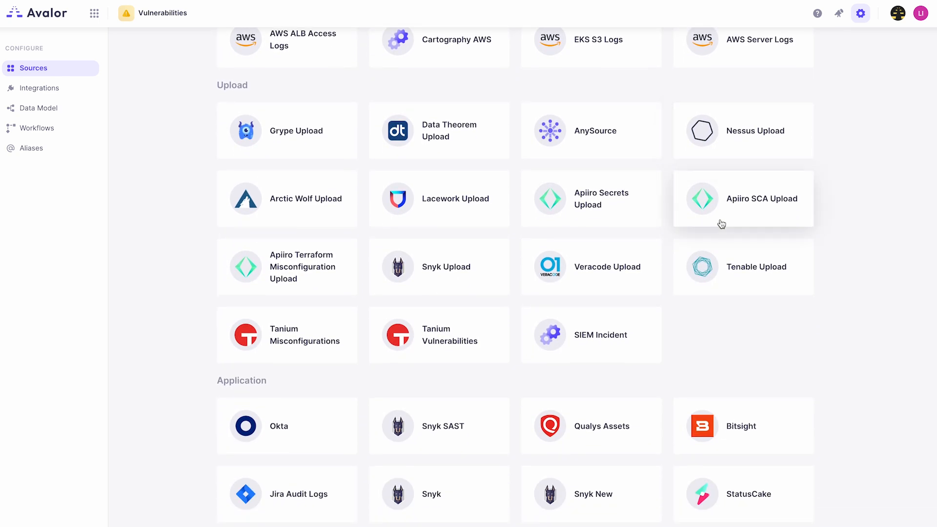
pyautogui.scroll(-3)
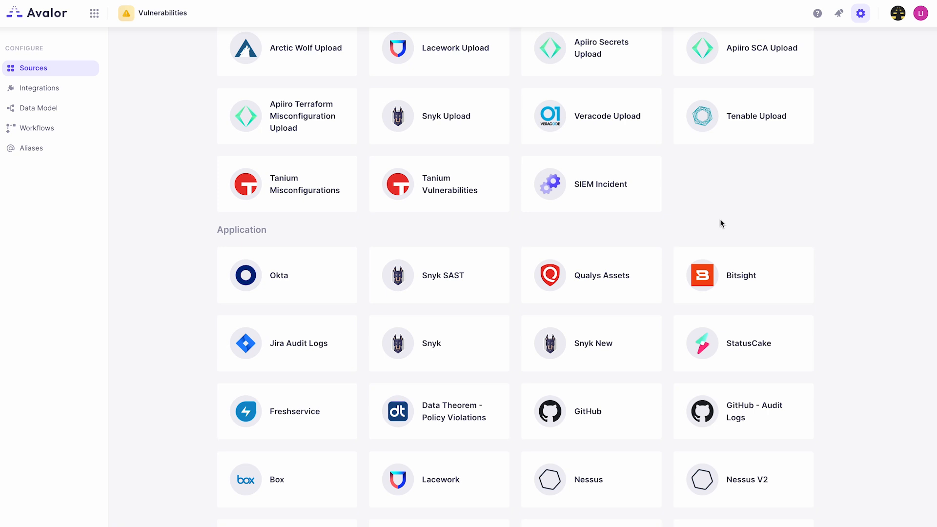
pyautogui.scroll(-3)
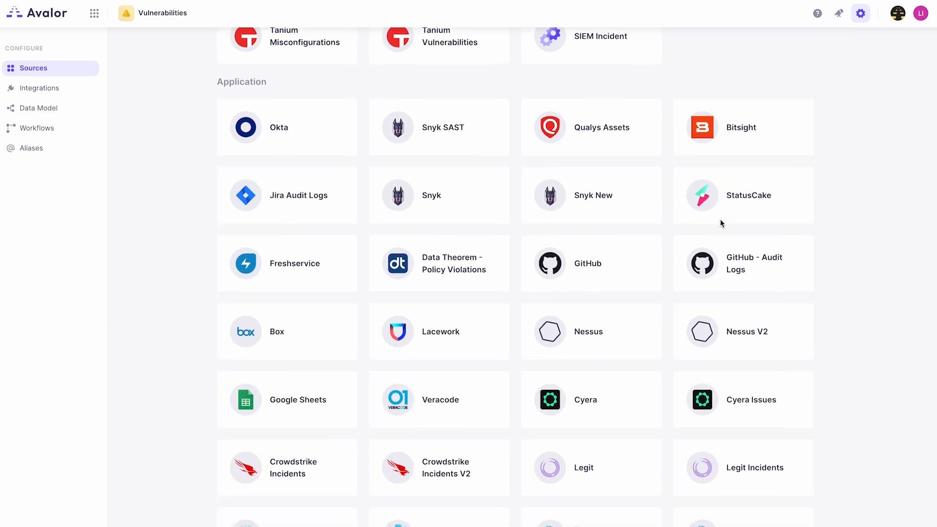
pyautogui.scroll(-3)
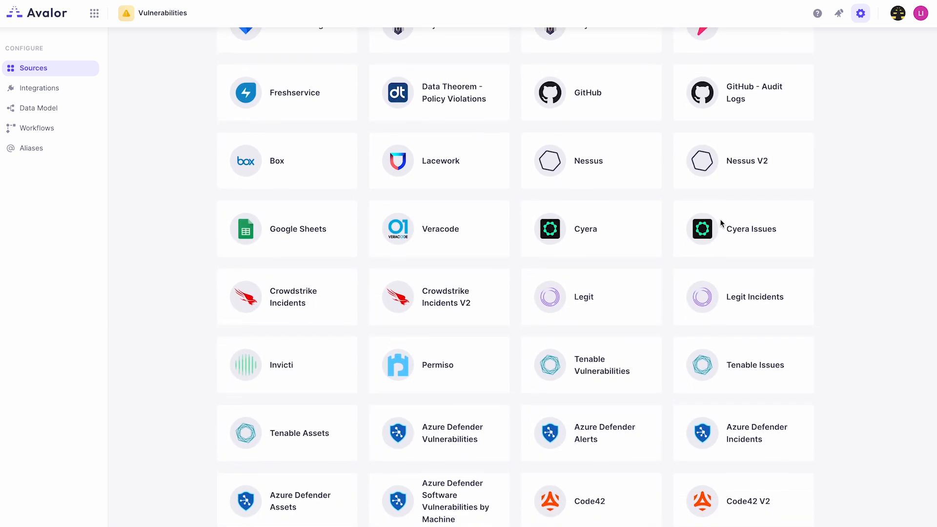
pyautogui.scroll(-3)
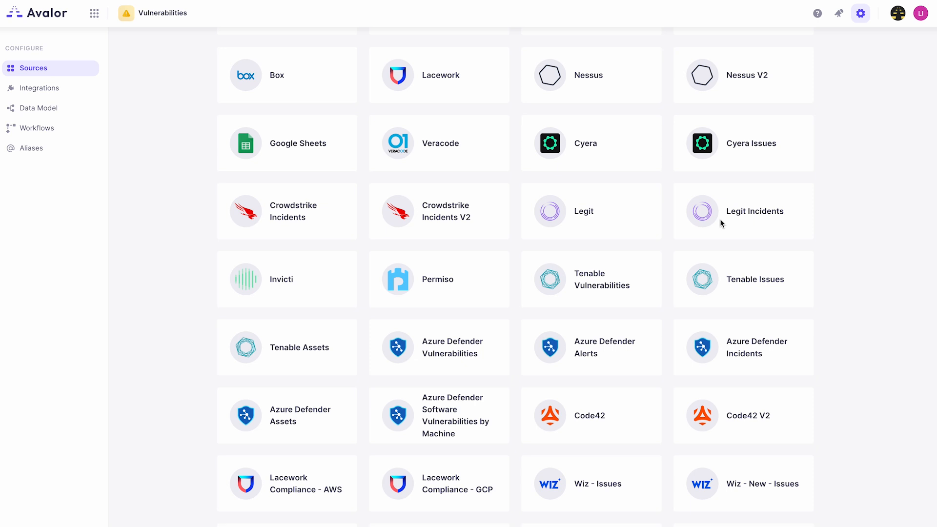
pyautogui.scroll(-3)
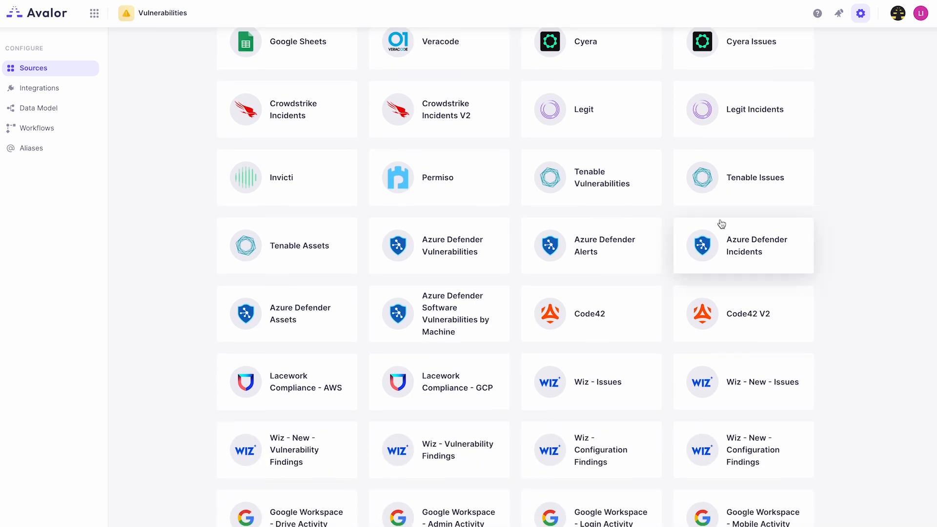
pyautogui.scroll(-3)
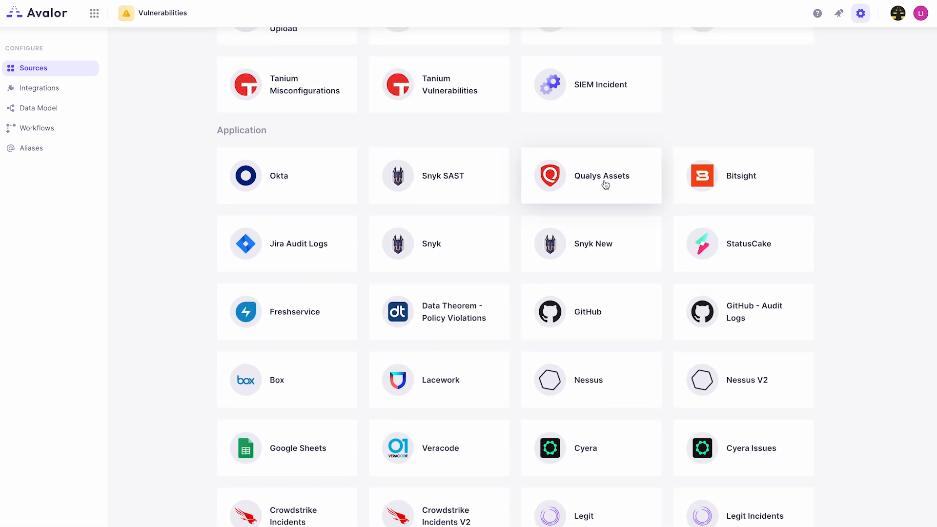
pyautogui.click(591, 175)
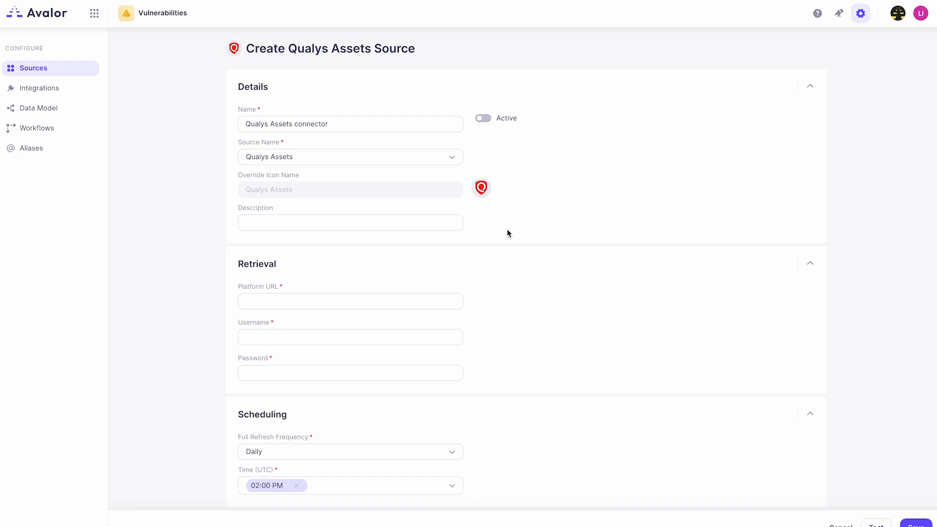
pyautogui.moveTo(227, 351)
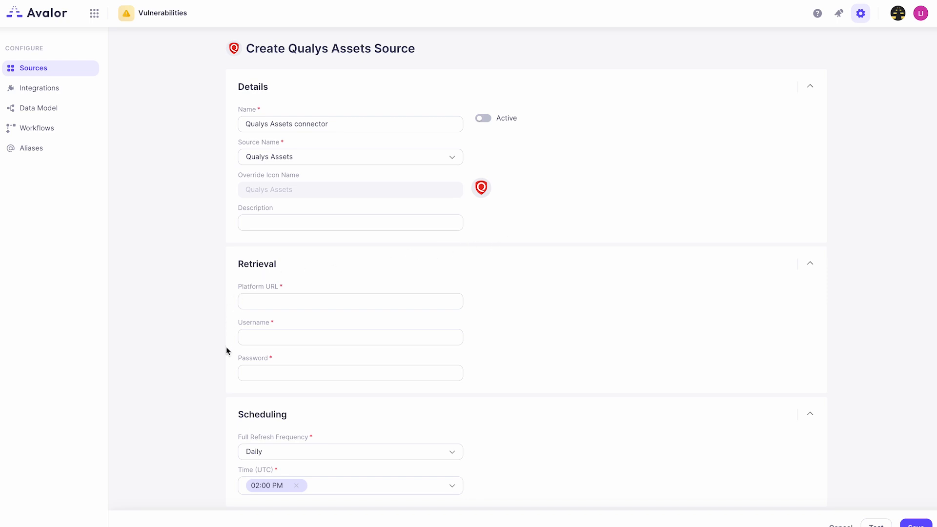
# Leave the Qualys Assets form and reopen the source catalog, scrolling toward AnySource under Upload
pyautogui.scroll(-3)
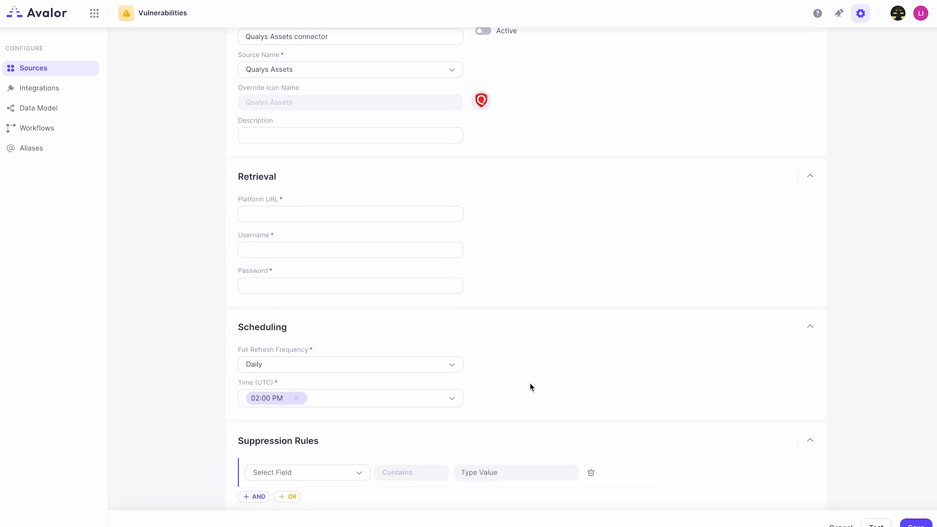
pyautogui.moveTo(267, 338)
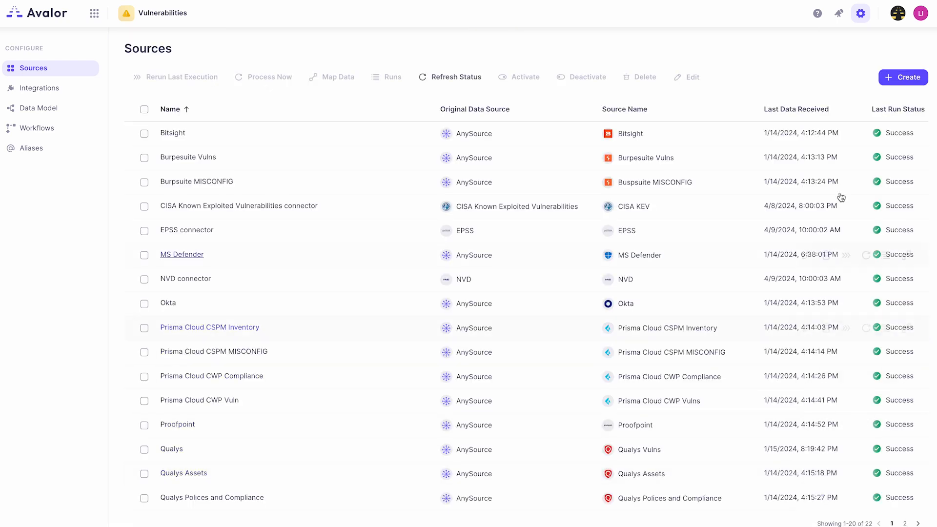
pyautogui.click(902, 78)
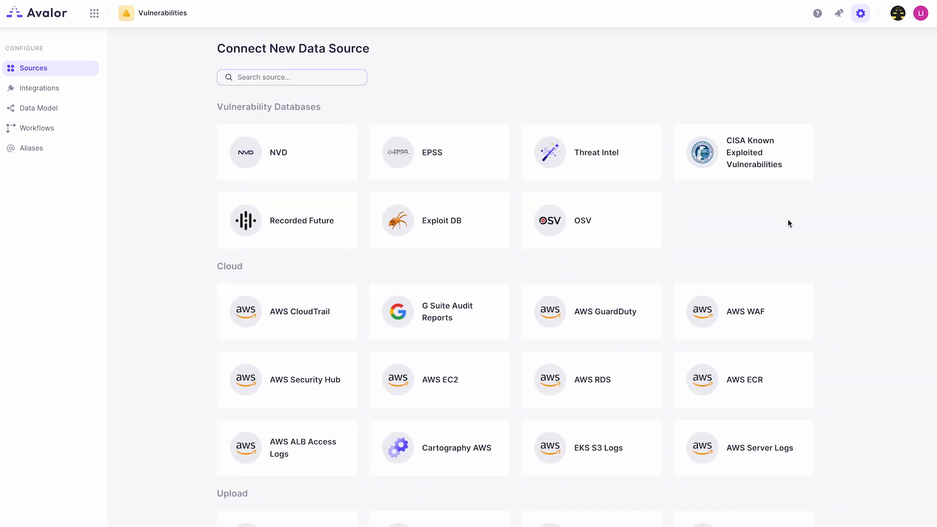
pyautogui.scroll(-3)
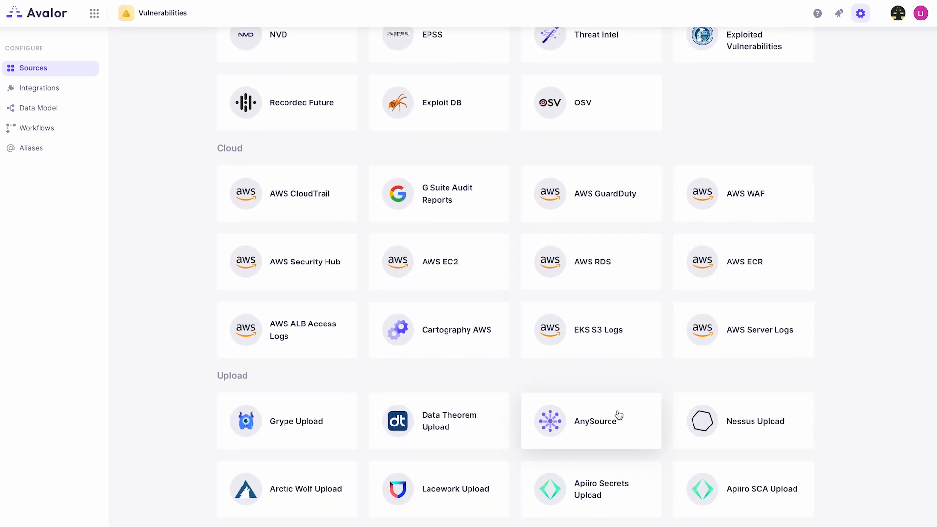